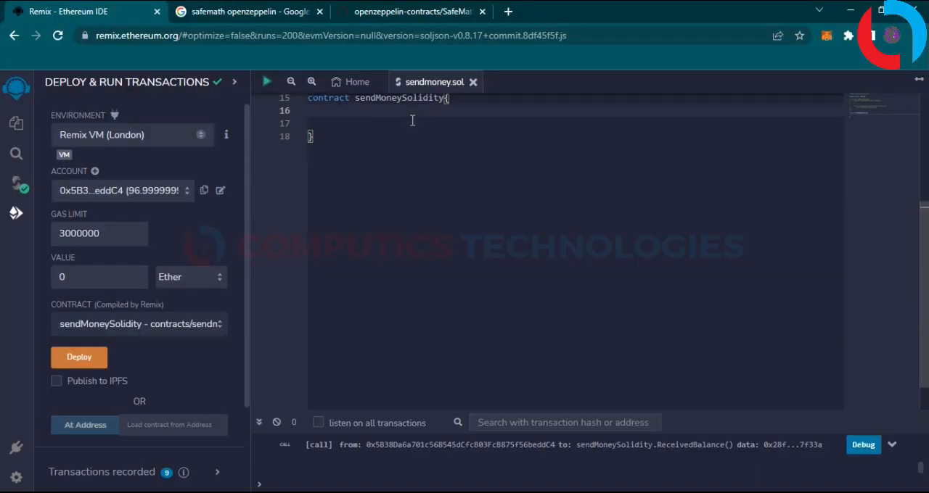
Declare 'uint public receiveBalance;' as a state variable in sendMoneySolidity.
{"action": "type", "text": "uint"}
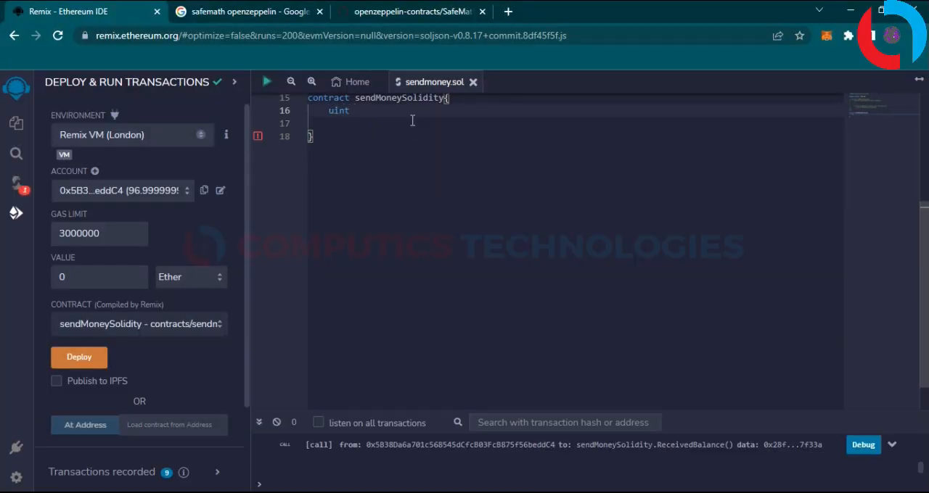
{"action": "type", "text": "public receiveBalance;"}
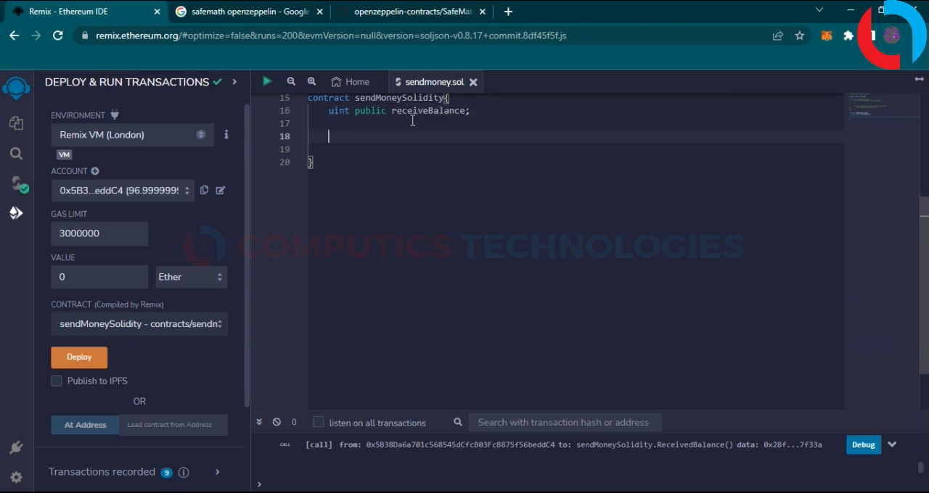
Write the signature 'function sendMoney() public payable'.
{"action": "type", "text": "function send"}
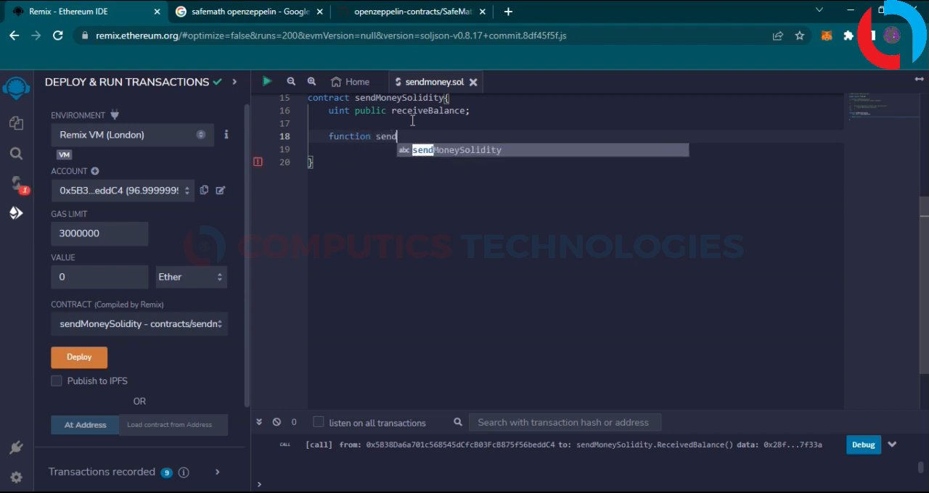
{"action": "type", "text": "Money"}
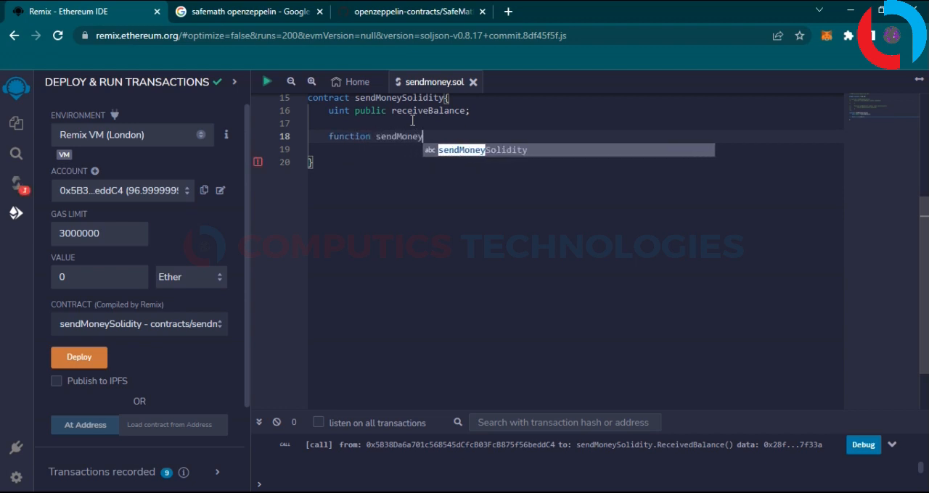
{"action": "type", "text": "()"}
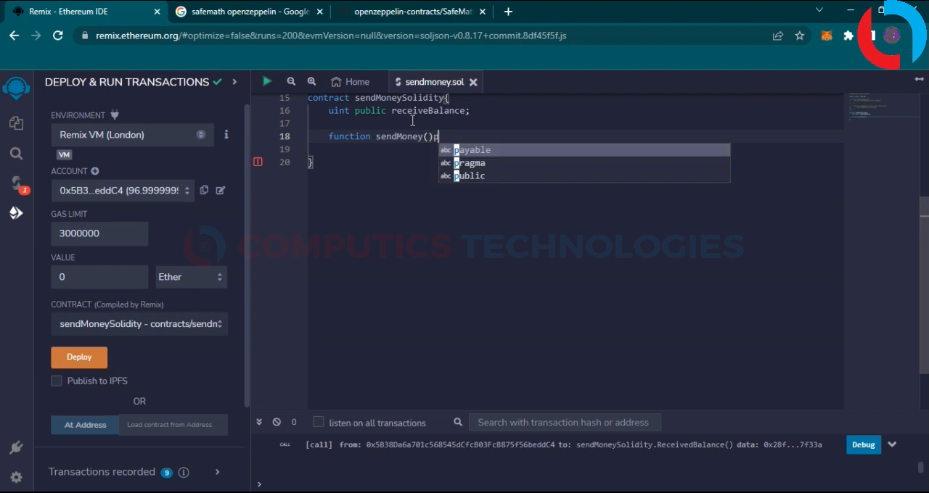
{"action": "type", "text": "public payable{"}
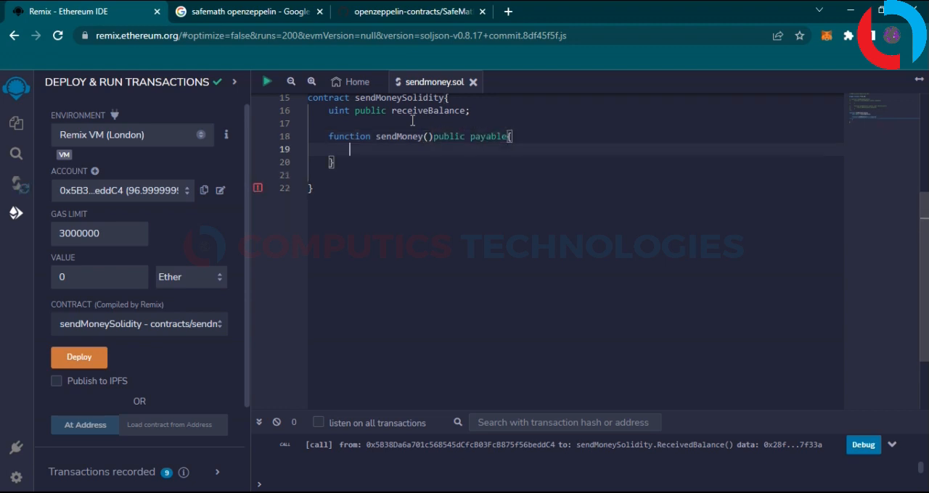
Make the body 'receiveBalance += msg.value;', fixing the doubled dot, and begin the next function.
{"action": "type", "text": "receiveBalance"}
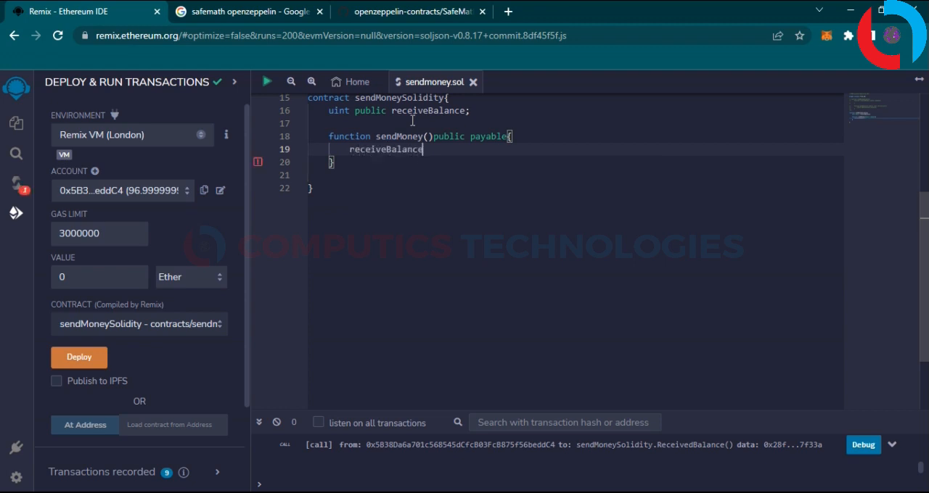
{"action": "type", "text": "+="}
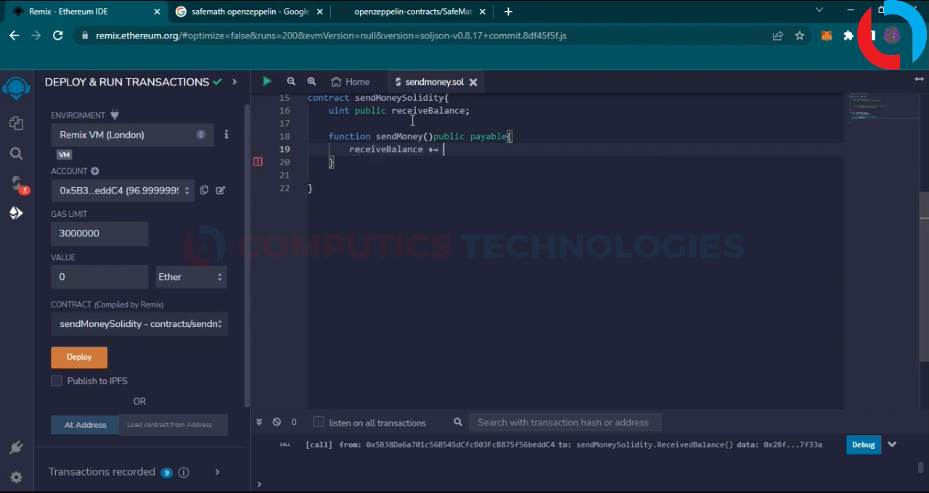
{"action": "type", "text": "msg."}
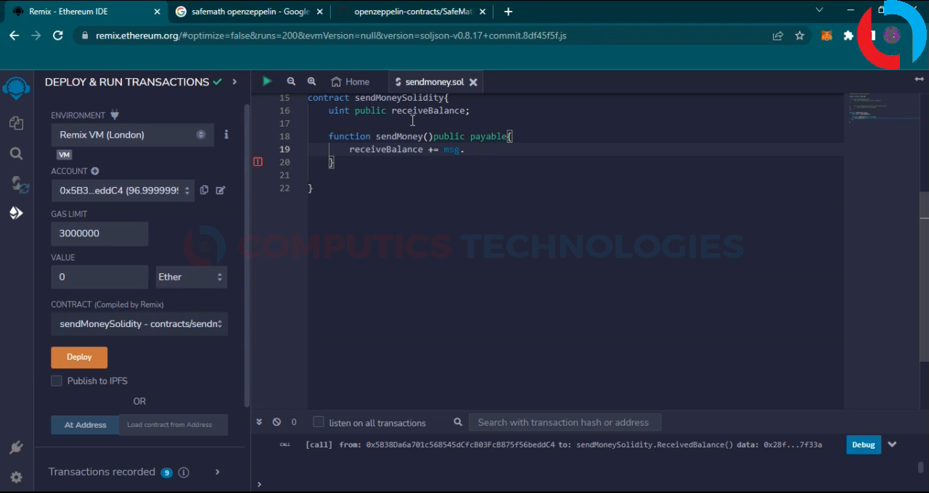
{"action": "type", "text": ".val"}
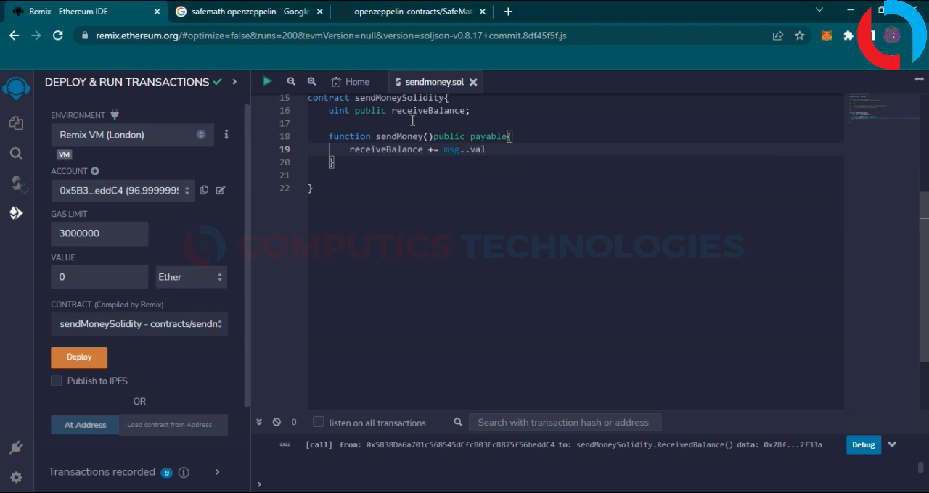
{"action": "key", "text": "Backspace"}
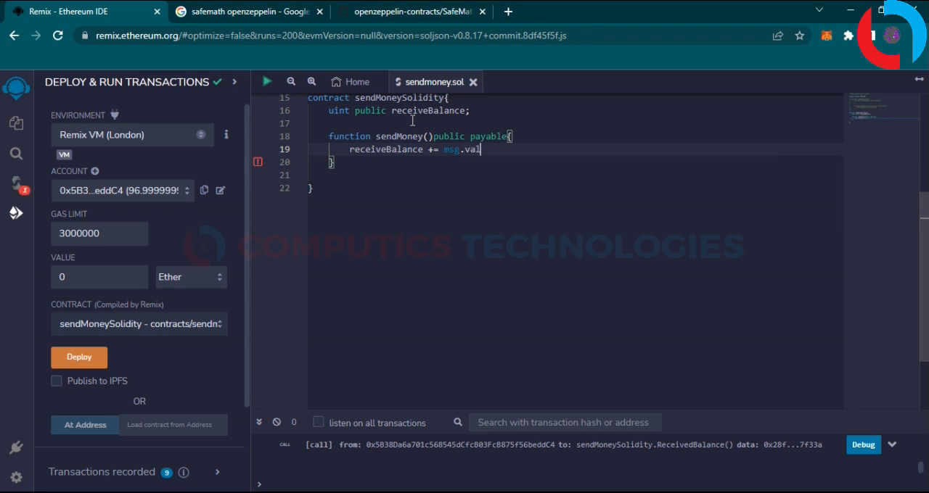
{"action": "type", "text": "ue;"}
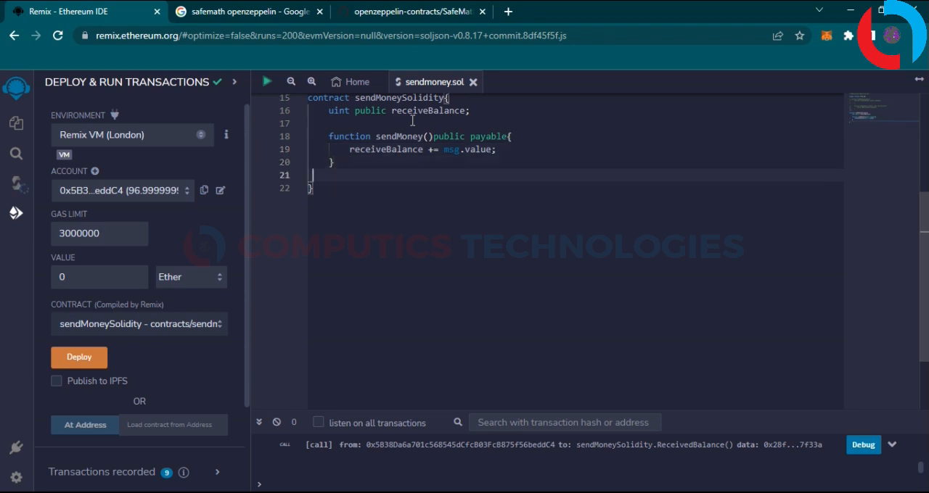
{"action": "type", "text": "function"}
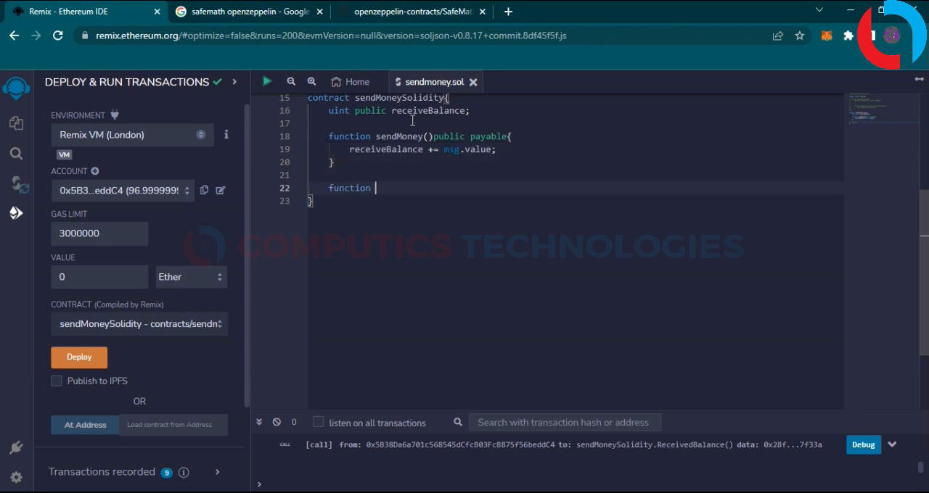
Write 'function getBalance() public view returns', removing the misplaced public inside the parentheses.
{"action": "type", "text": "getBalance("}
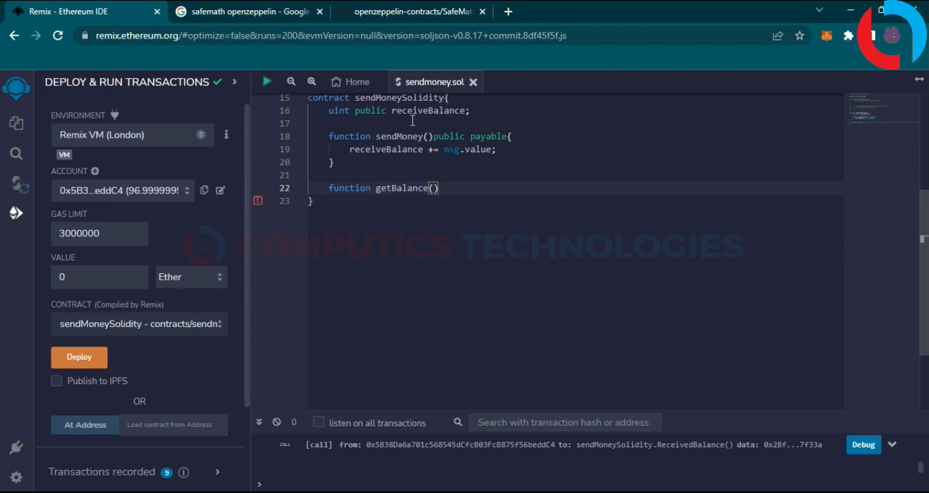
{"action": "type", "text": "public"}
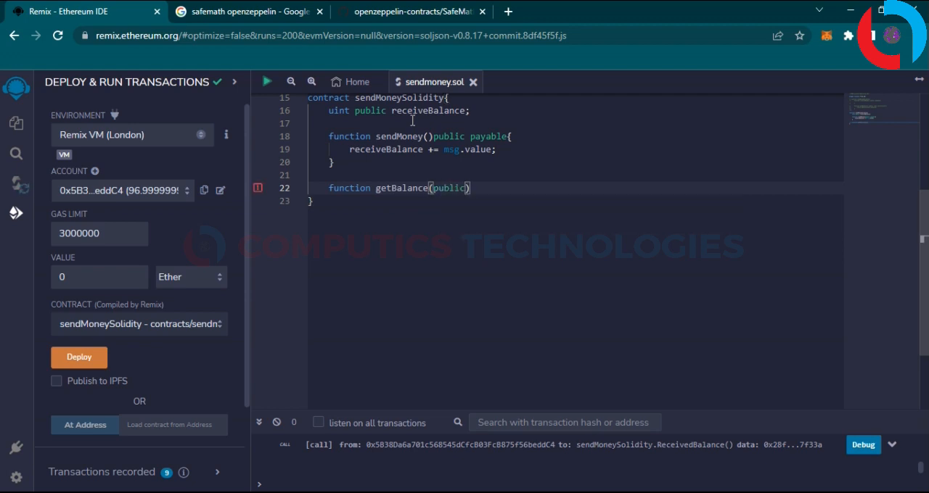
{"action": "key", "text": "Backspace"}
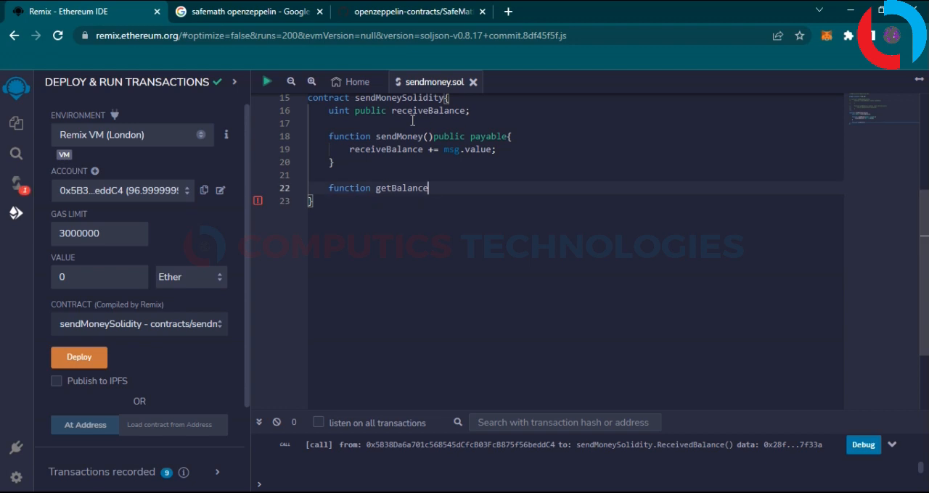
{"action": "type", "text": "()public"}
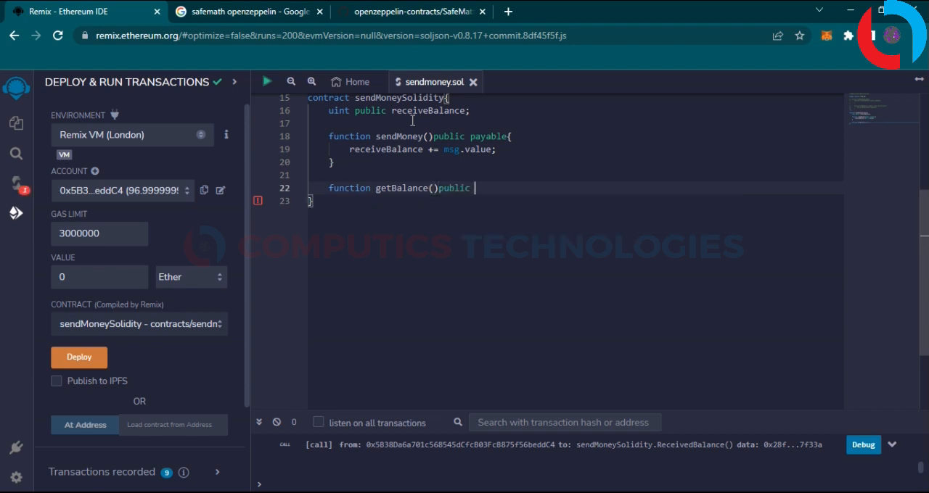
{"action": "type", "text": "view returns ("}
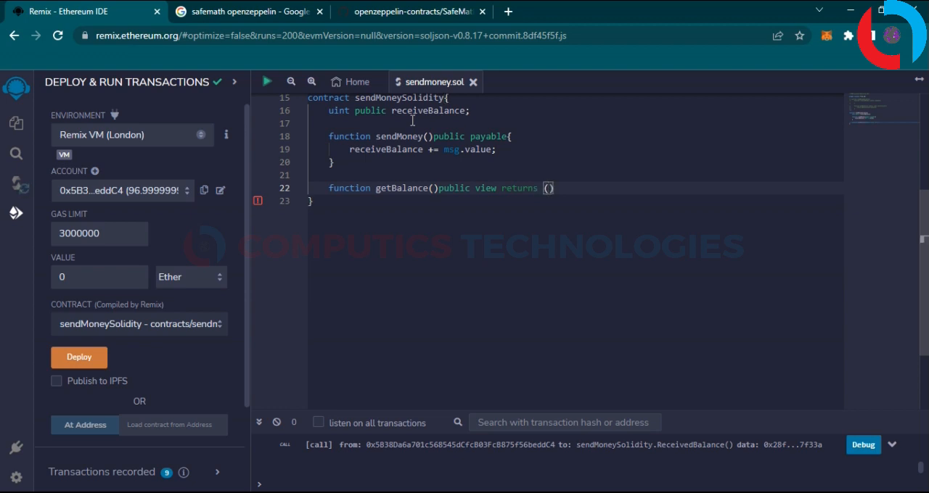
Return address(this).balance as uint from getBalance, then begin the next function.
{"action": "type", "text": "uint"}
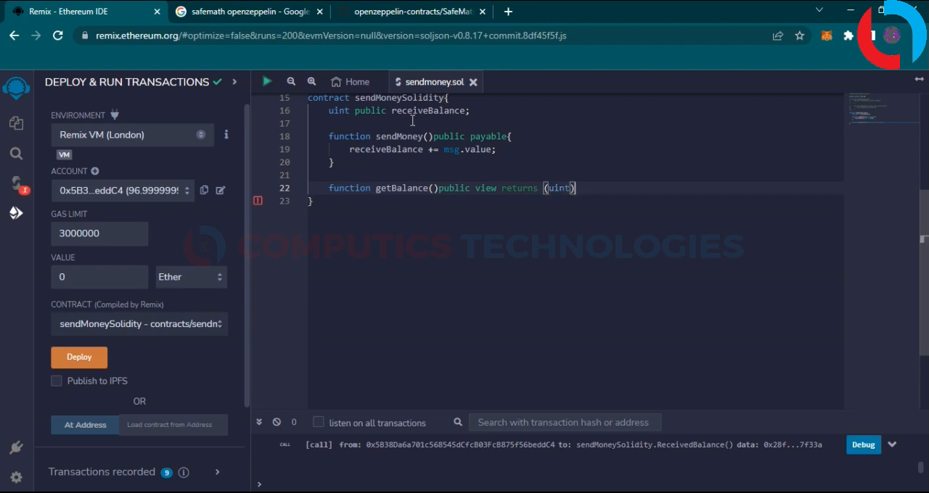
{"action": "type", "text": "r"}
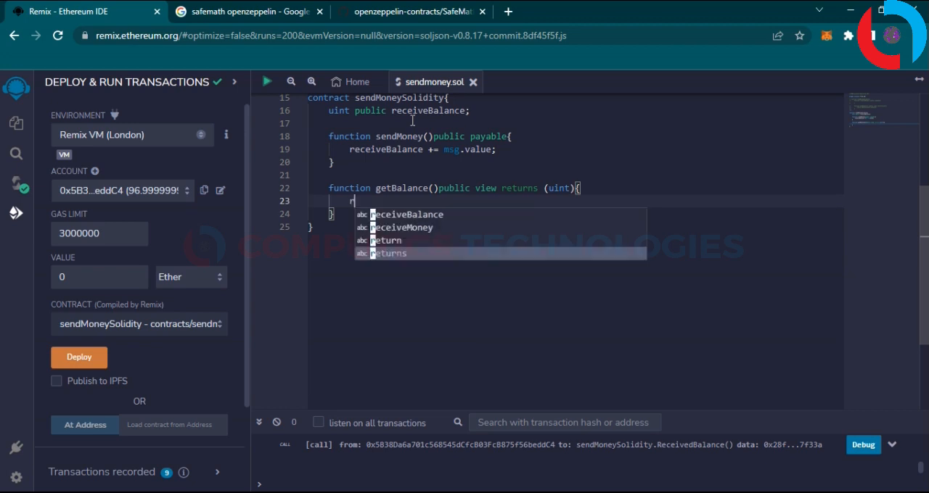
{"action": "type", "text": "eturn address(this).balance"}
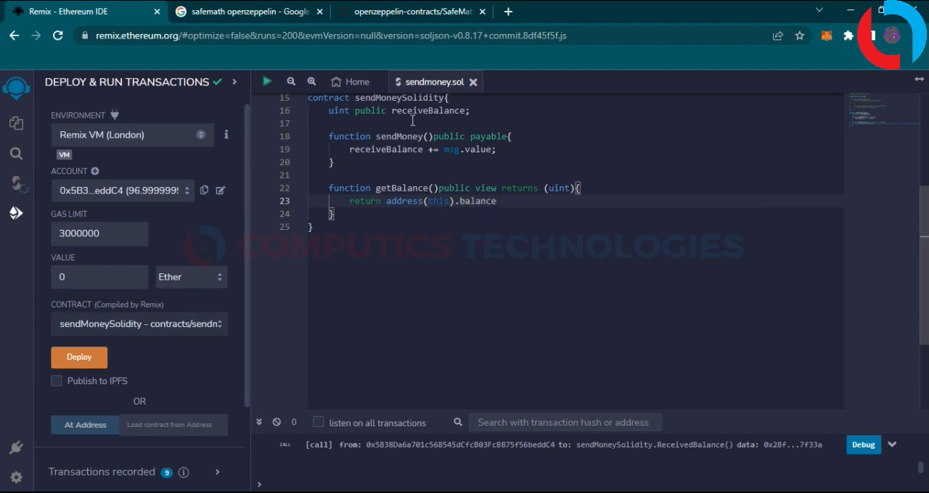
{"action": "type", "text": "func"}
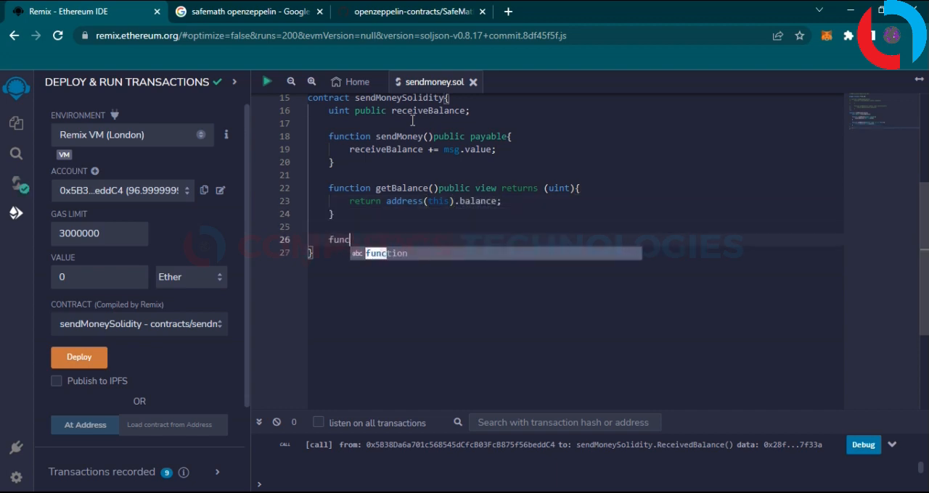
Write the signature 'function withdrawMoney() public' and start its payable body.
{"action": "key", "text": "Tab"}
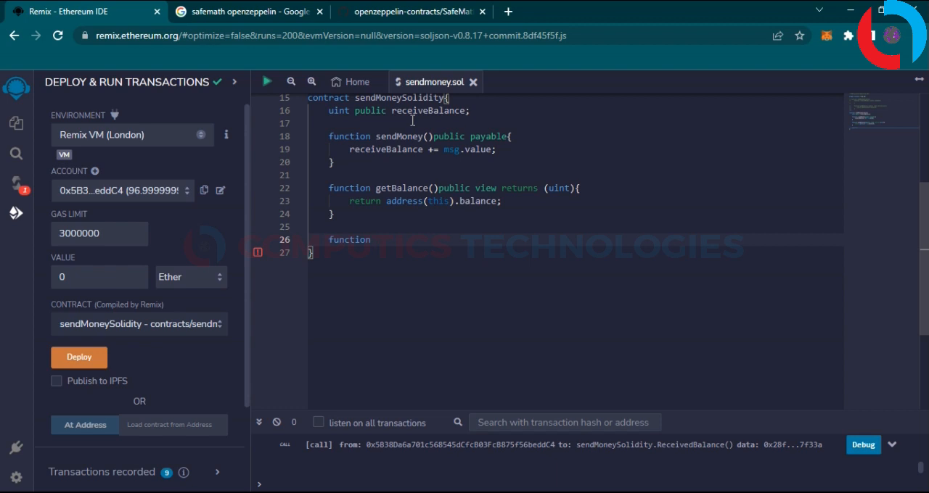
{"action": "type", "text": "withdra"}
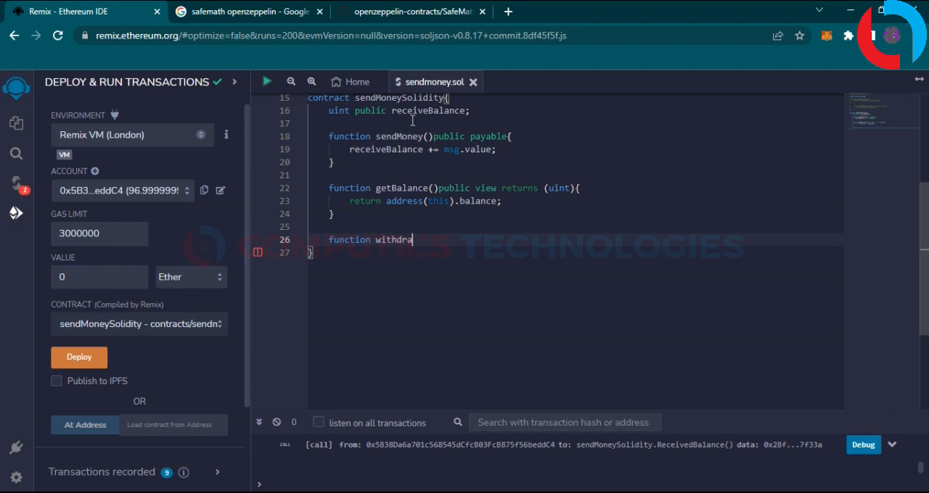
{"action": "type", "text": "wmoney"}
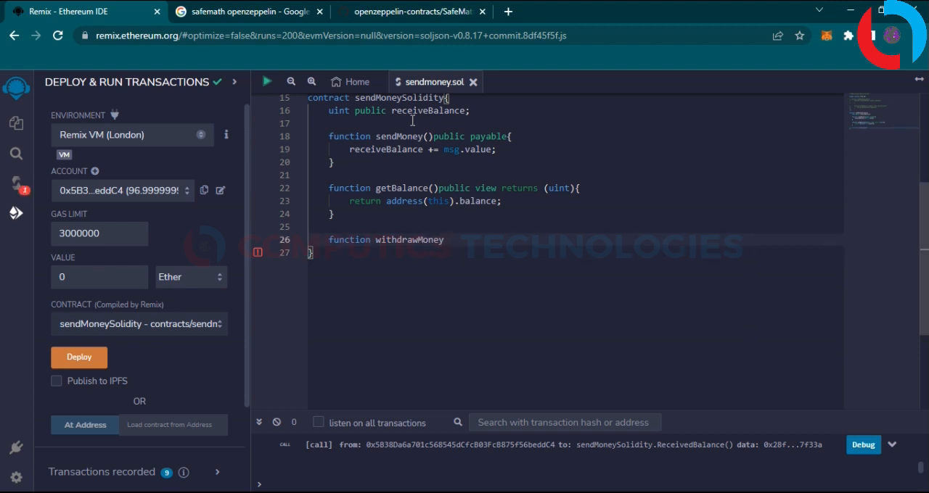
{"action": "type", "text": "() public"}
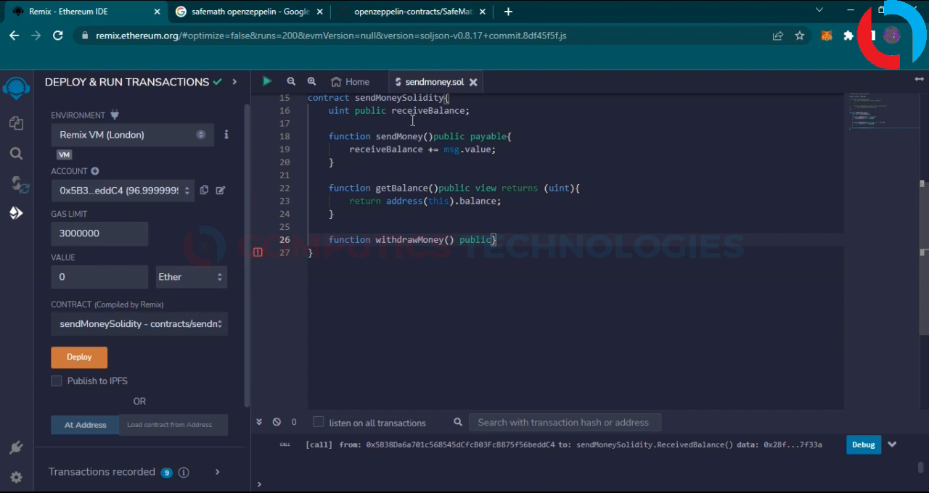
{"action": "type", "text": "payable"}
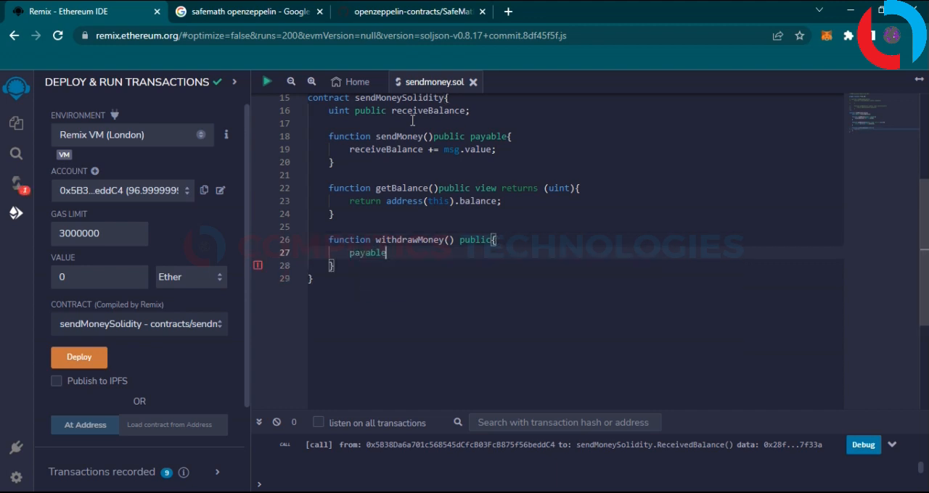
Transfer this.getBalance() to payable(msg.sender) in withdrawMoney, then begin another function.
{"action": "type", "text": "(msg.)"}
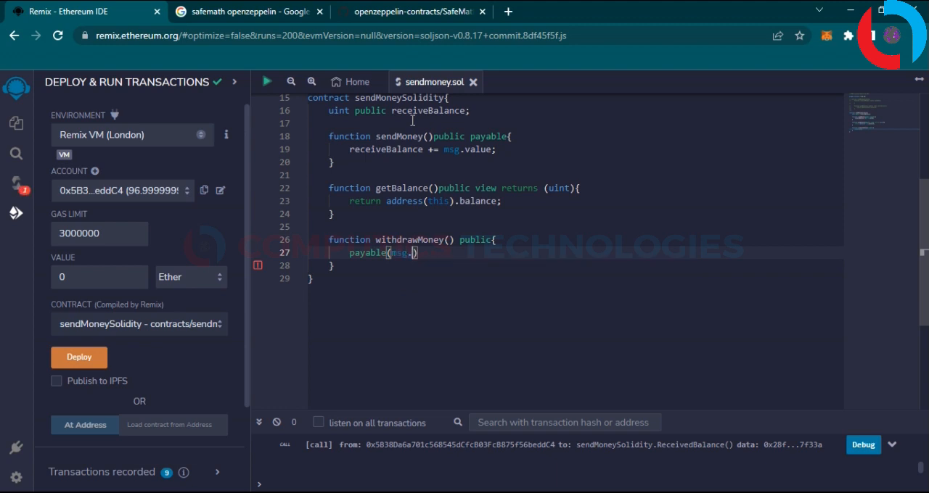
{"action": "type", "text": "sender"}
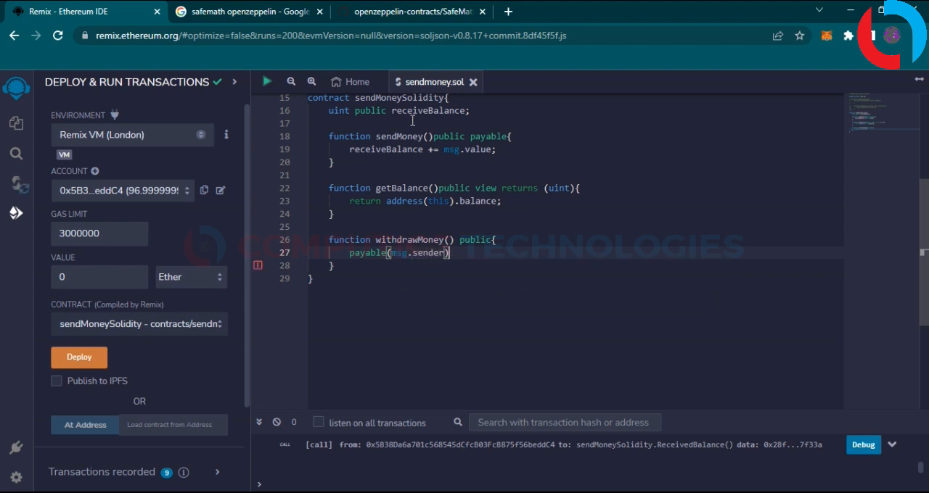
{"action": "type", "text": ".tra"}
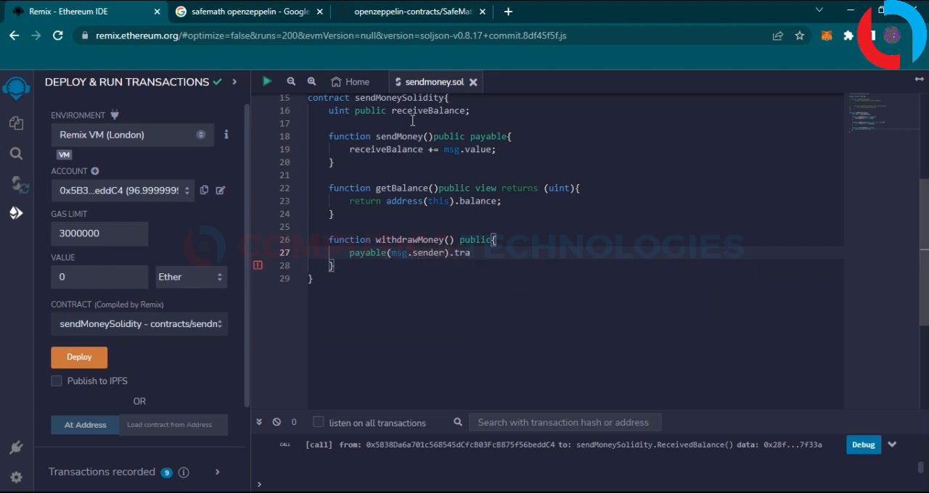
{"action": "type", "text": "nsfer"}
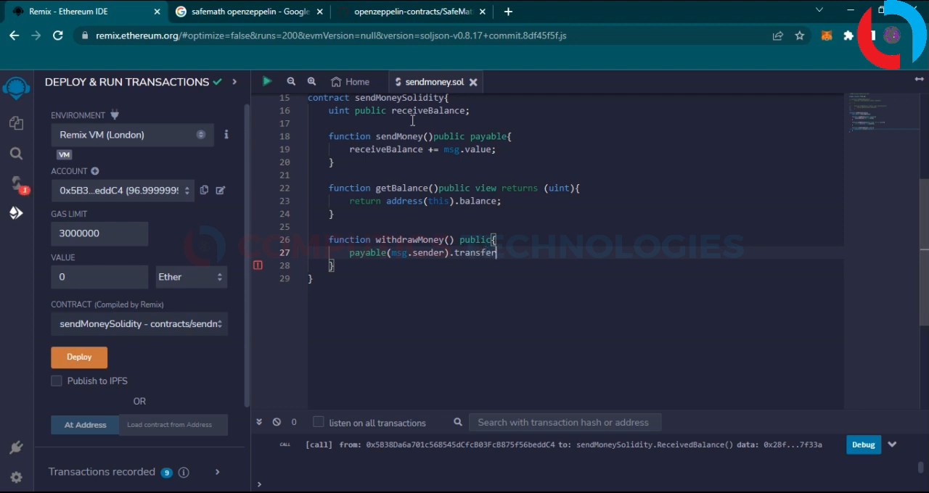
{"action": "type", "text": "(this."}
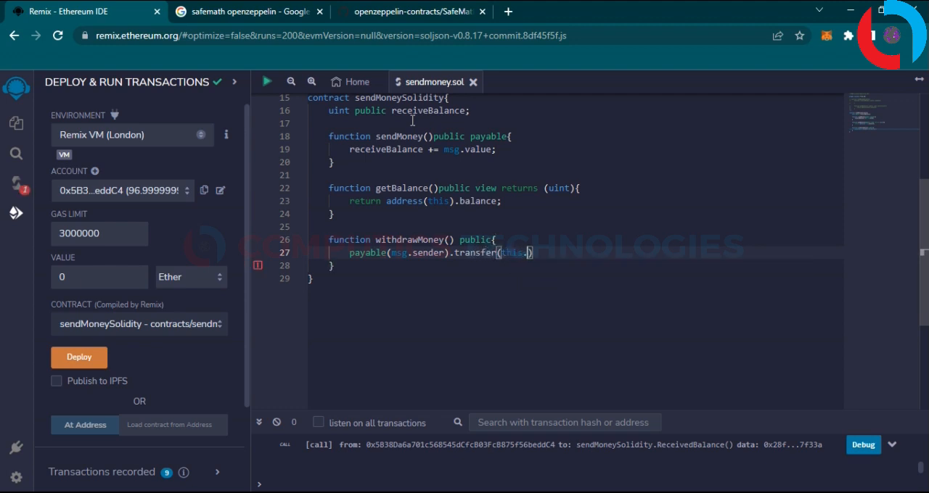
{"action": "type", "text": "getBalance()"}
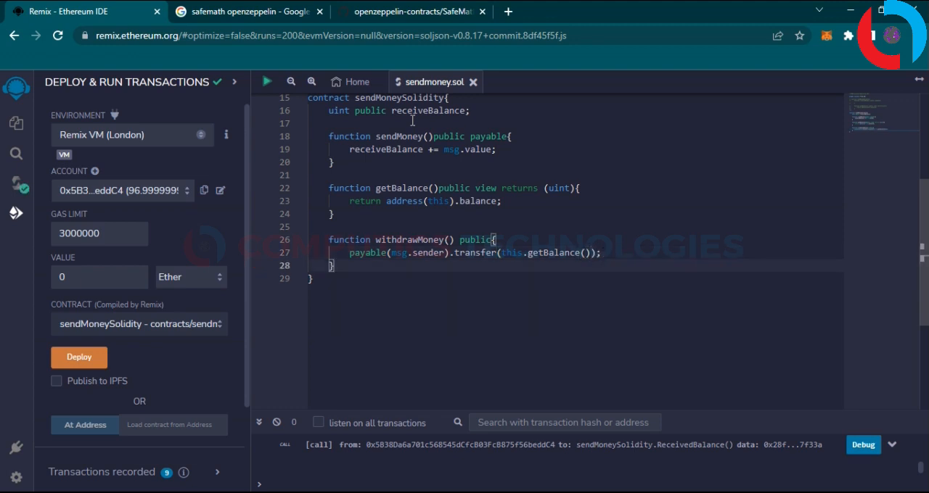
{"action": "type", "text": "function"}
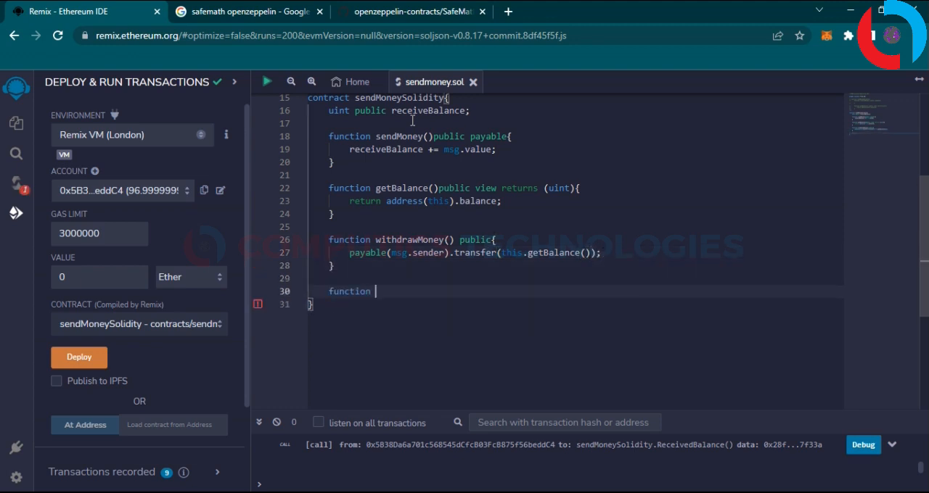
Write the signature 'function sendMoneyToSpecidicAddress(address payable _to)'.
{"action": "type", "text": "sender"}
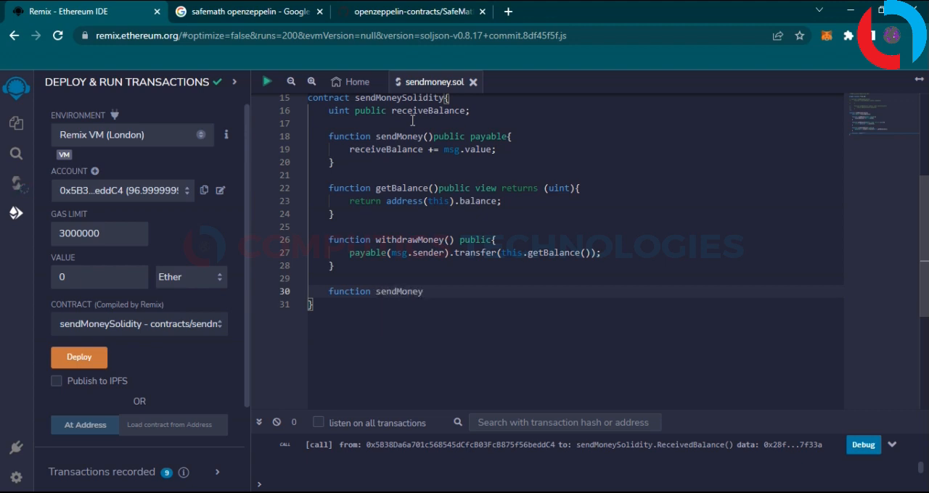
{"action": "type", "text": "ToSpecidi"}
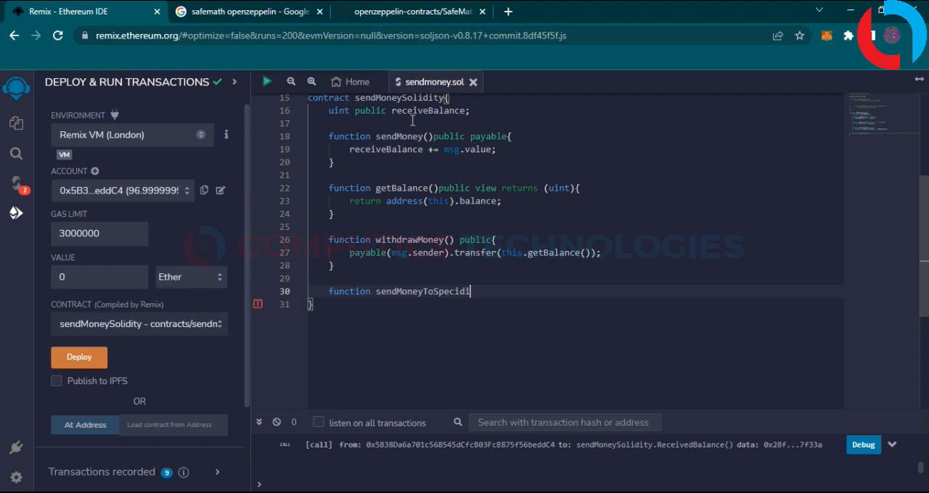
{"action": "type", "text": "cAddress"}
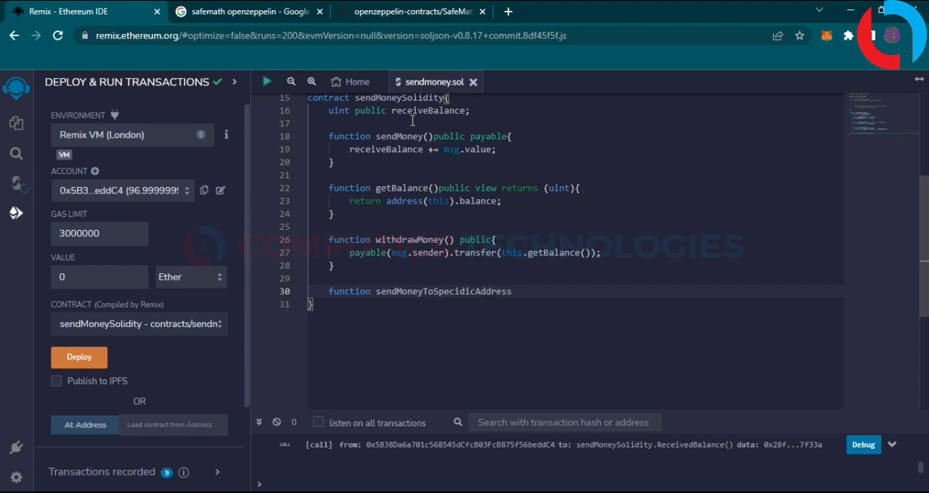
{"action": "type", "text": "()"}
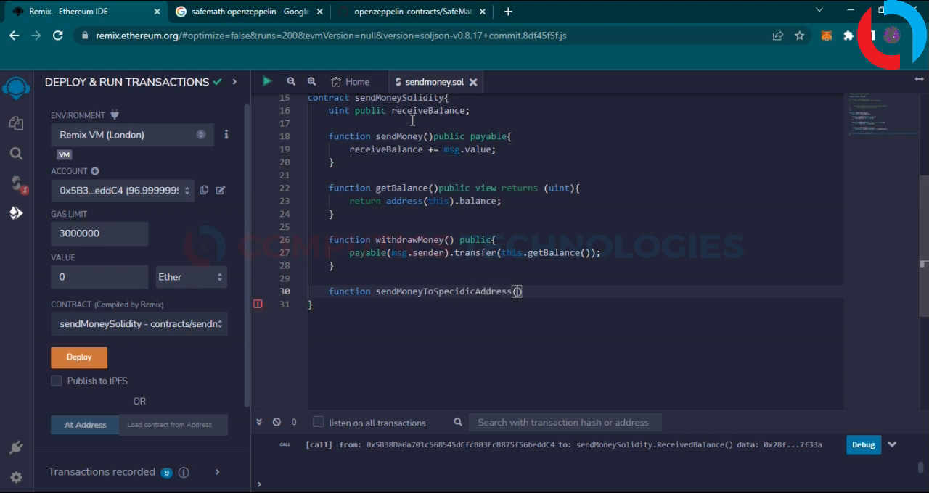
{"action": "type", "text": "address payable"}
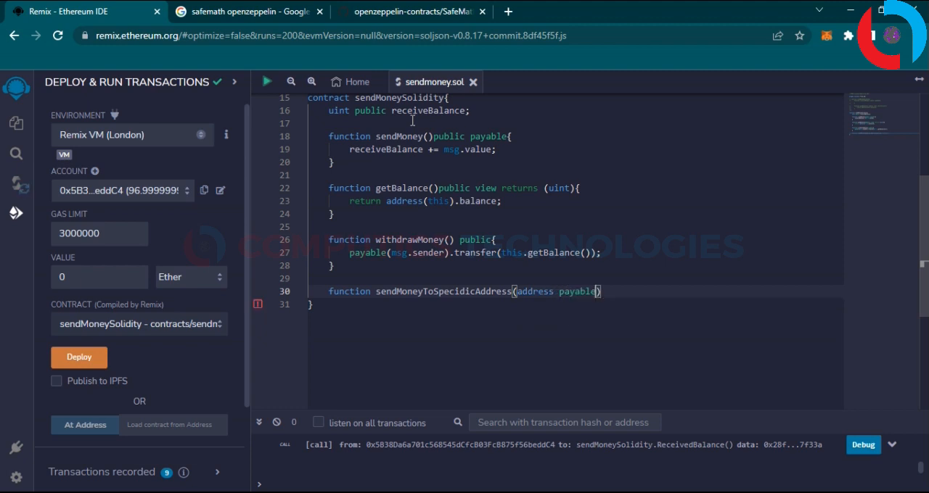
{"action": "type", "text": "_to"}
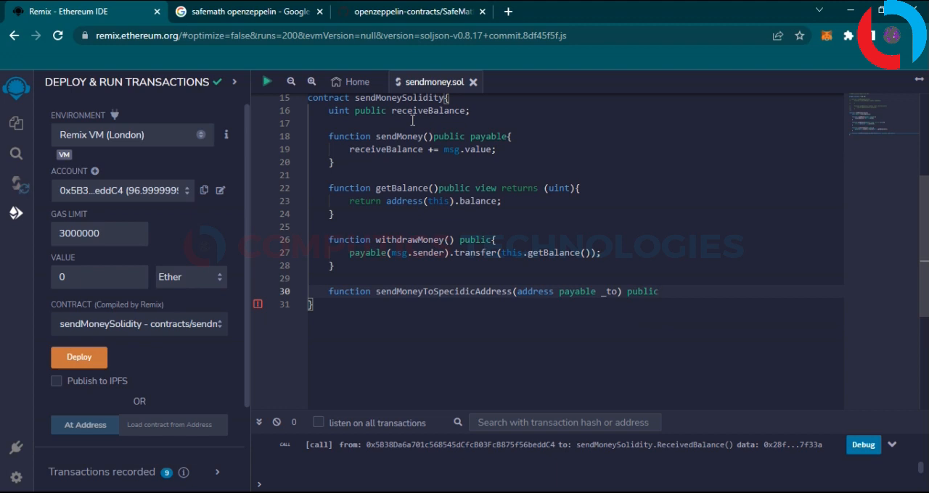
Make its body '_to.transfer(this.getBalance());'.
{"action": "type", "text": "{"}
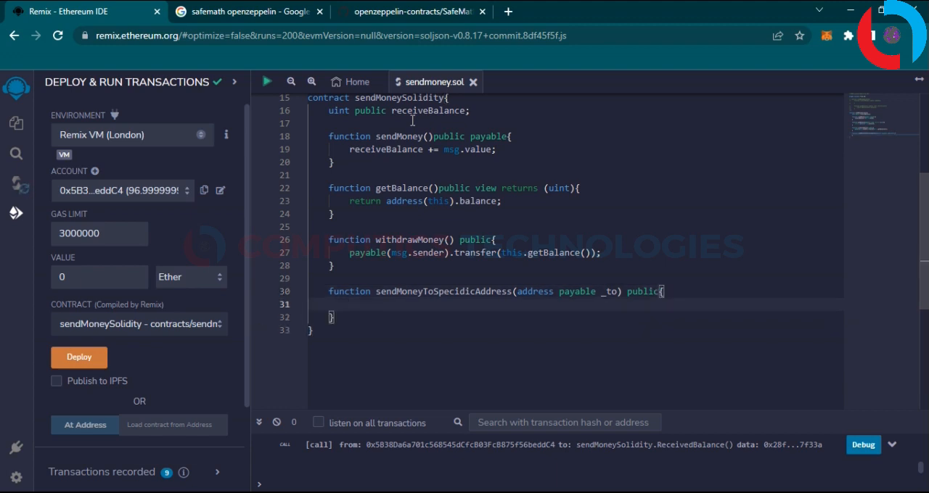
{"action": "type", "text": "_to.tr"}
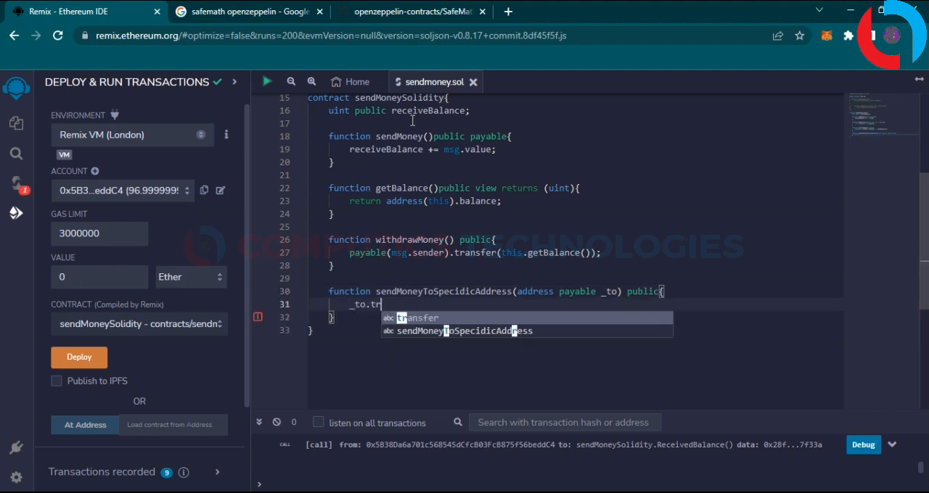
{"action": "type", "text": "ansfer(this.getBalance"}
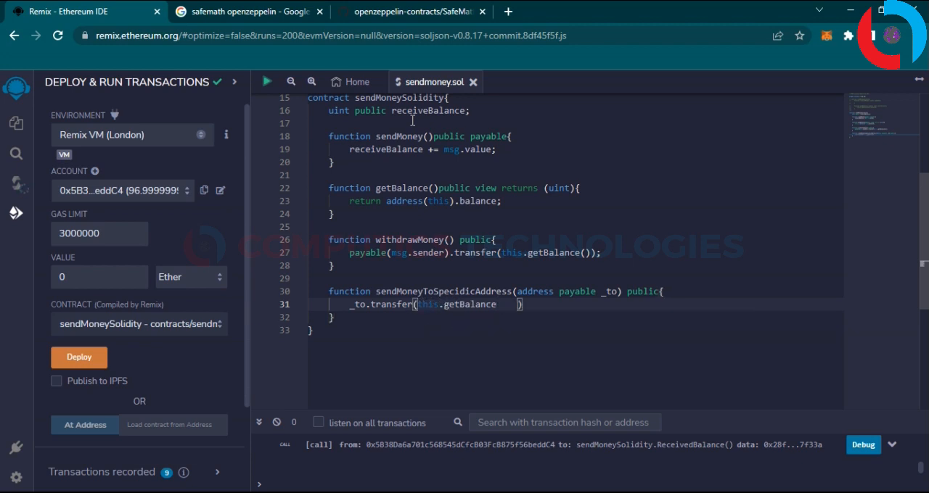
{"action": "type", "text": "()"}
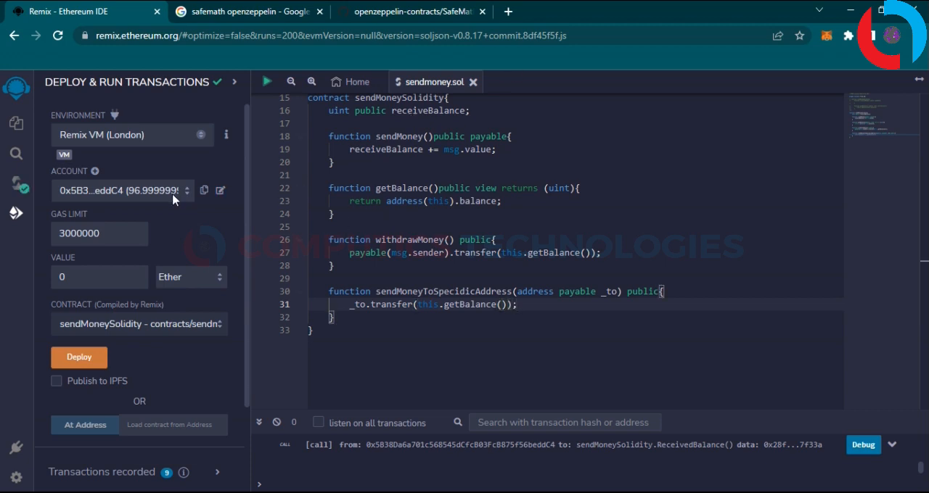
{"action": "mouse_move", "coordinate": [139, 200]}
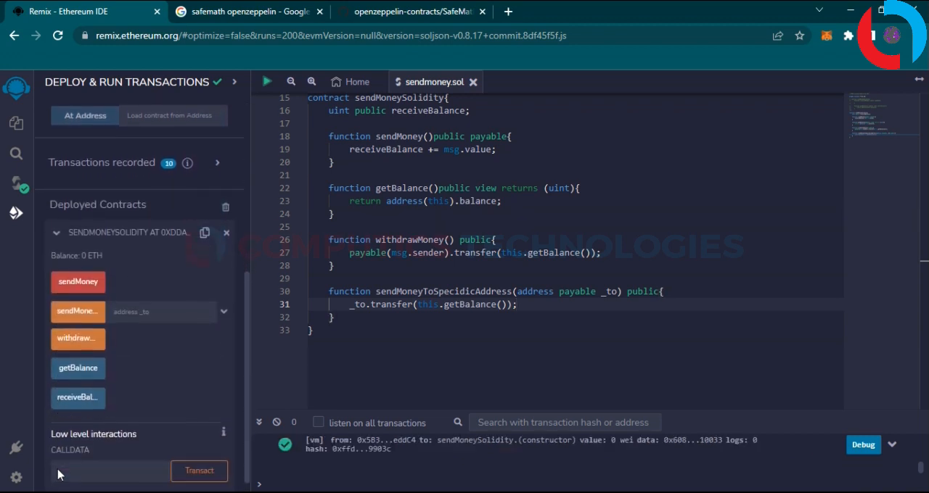
{"action": "mouse_move", "coordinate": [79, 340]}
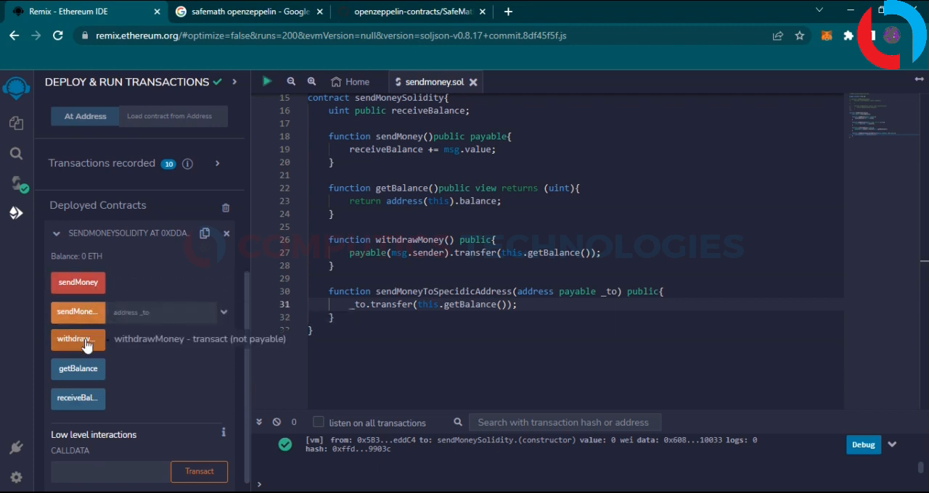
{"action": "mouse_move", "coordinate": [148, 354]}
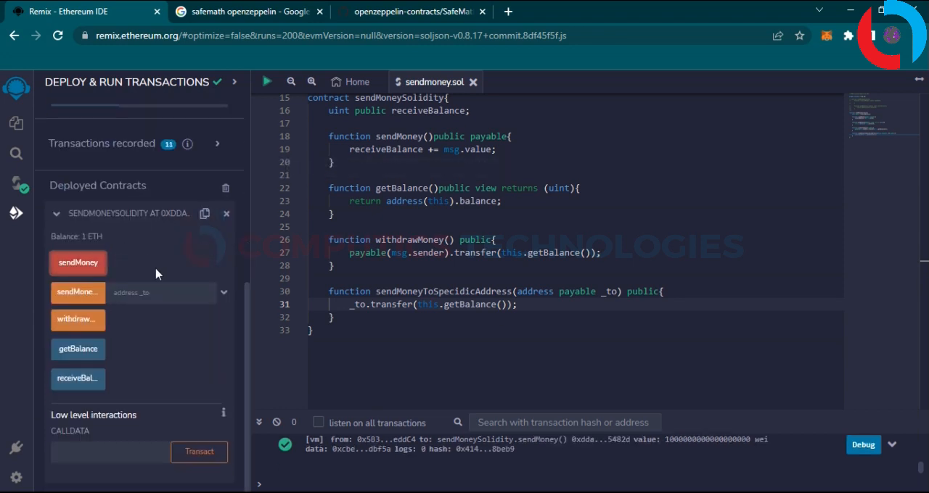
{"action": "left_click", "coordinate": [79, 377]}
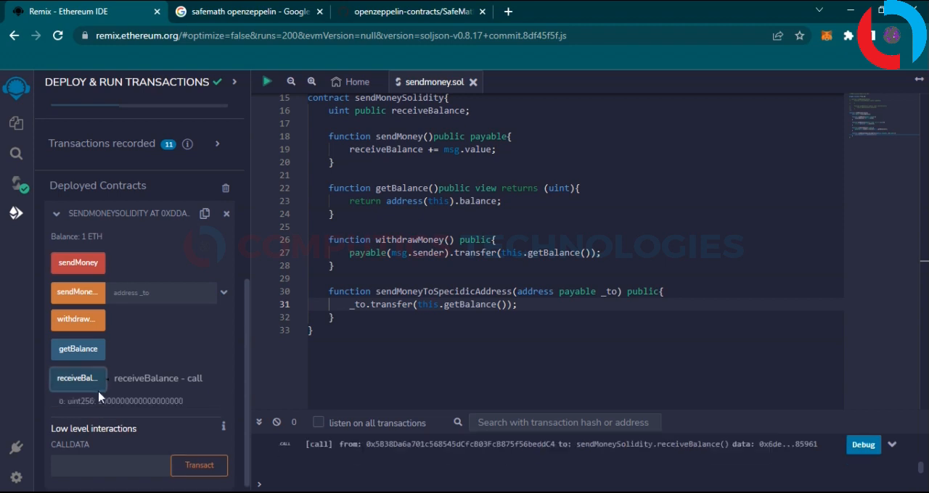
{"action": "left_click", "coordinate": [78, 348]}
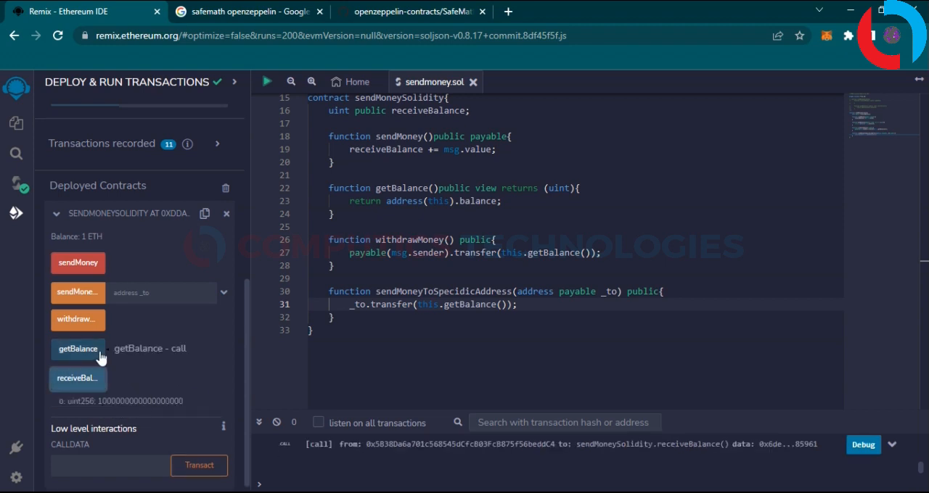
{"action": "left_click", "coordinate": [79, 348]}
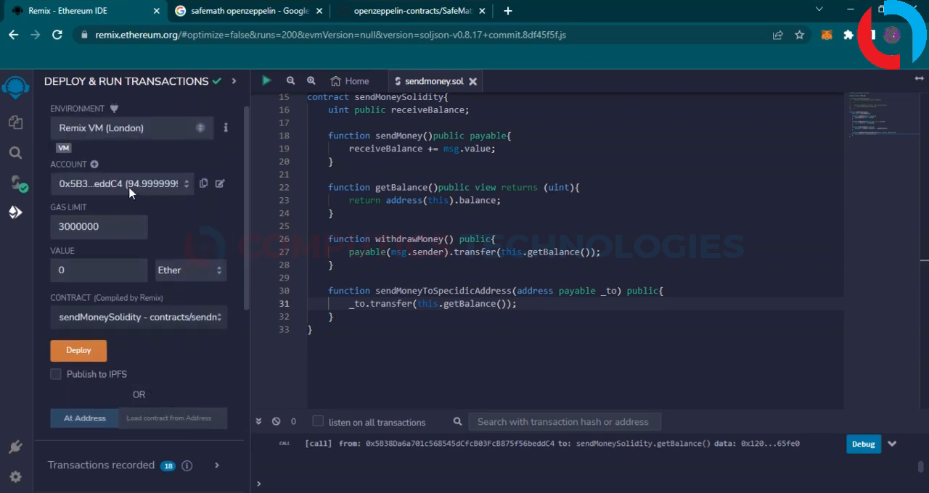
Call withdrawMoney, confirm getBalance is 0, and check the account rose to about 95.99 ether.
{"action": "left_click", "coordinate": [79, 352]}
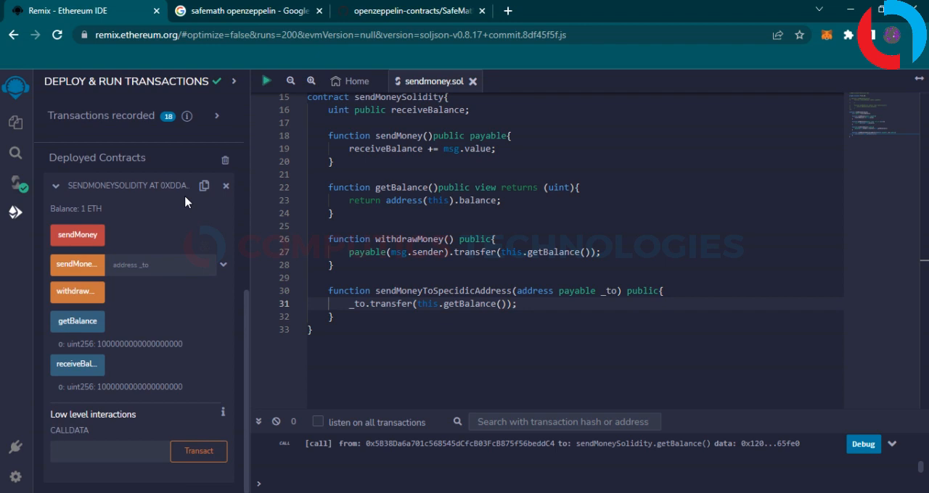
{"action": "mouse_move", "coordinate": [79, 292]}
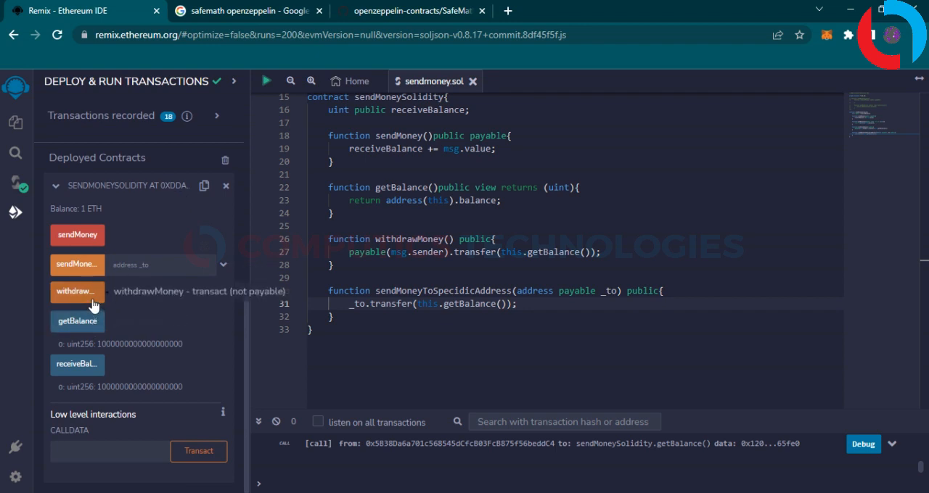
{"action": "left_click", "coordinate": [77, 291]}
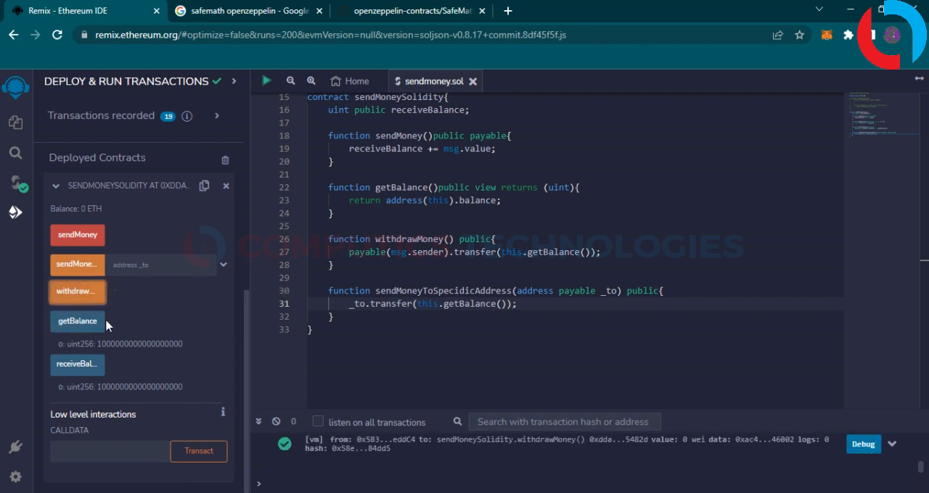
{"action": "left_click", "coordinate": [77, 321]}
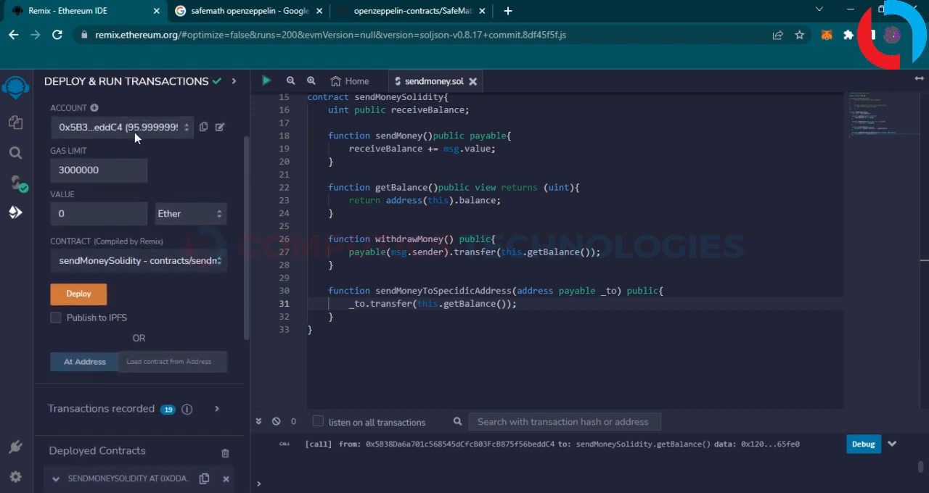
{"action": "scroll", "scroll_direction": "down", "scroll_amount": 3}
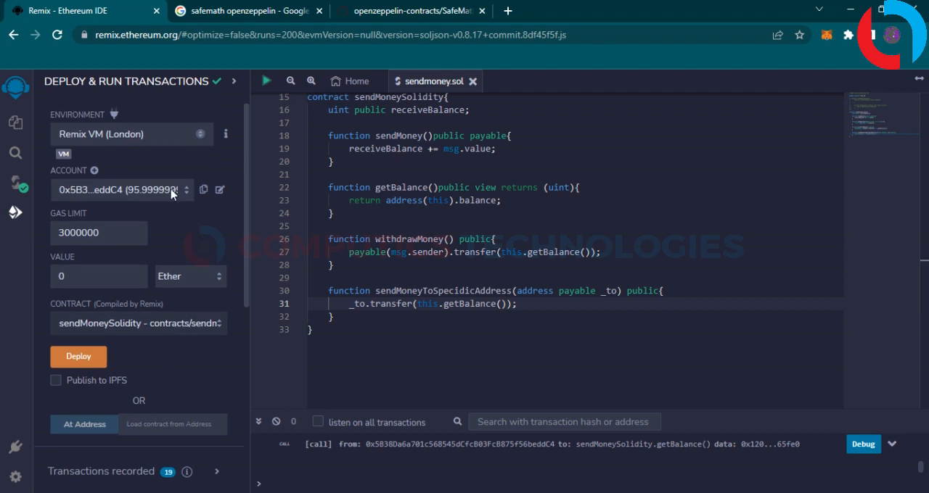
Copy the second test account's address and call sendMoneyToSpecidicAddress with it to transfer the 2 ether.
{"action": "left_click", "coordinate": [119, 188]}
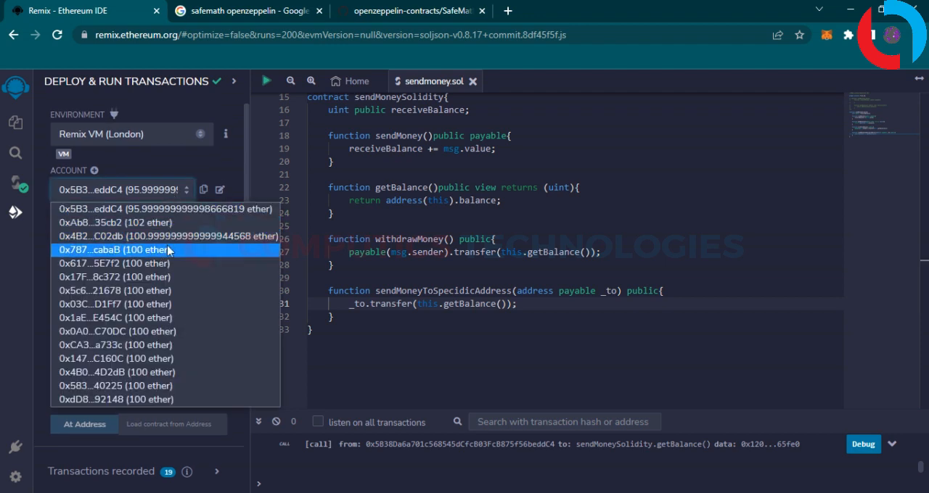
{"action": "left_click", "coordinate": [114, 222]}
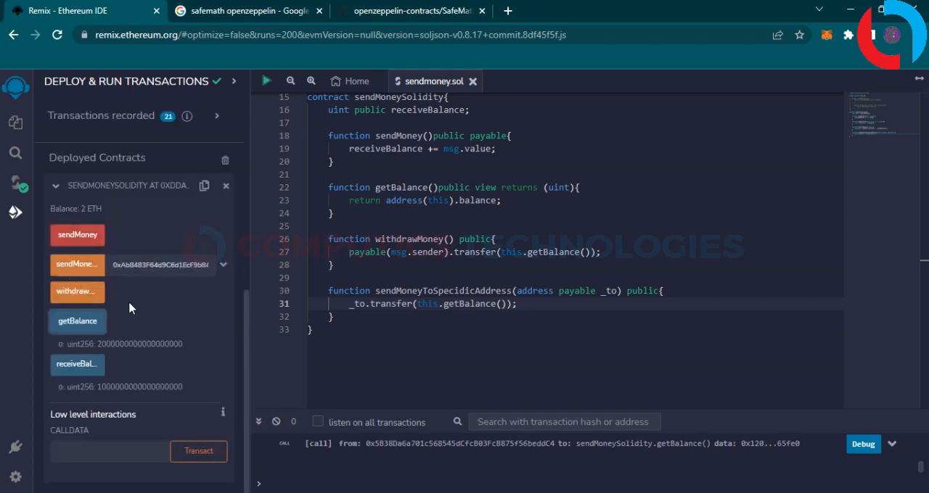
{"action": "mouse_move", "coordinate": [77, 264]}
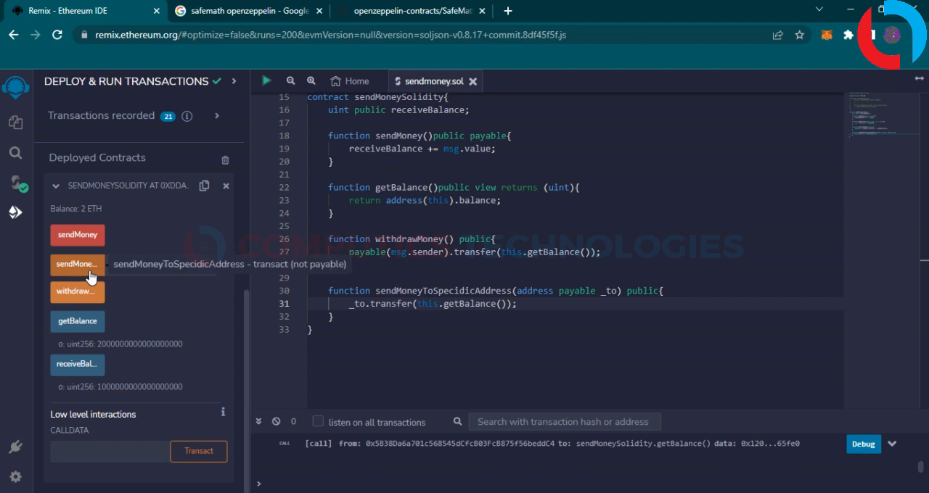
{"action": "left_click", "coordinate": [76, 264]}
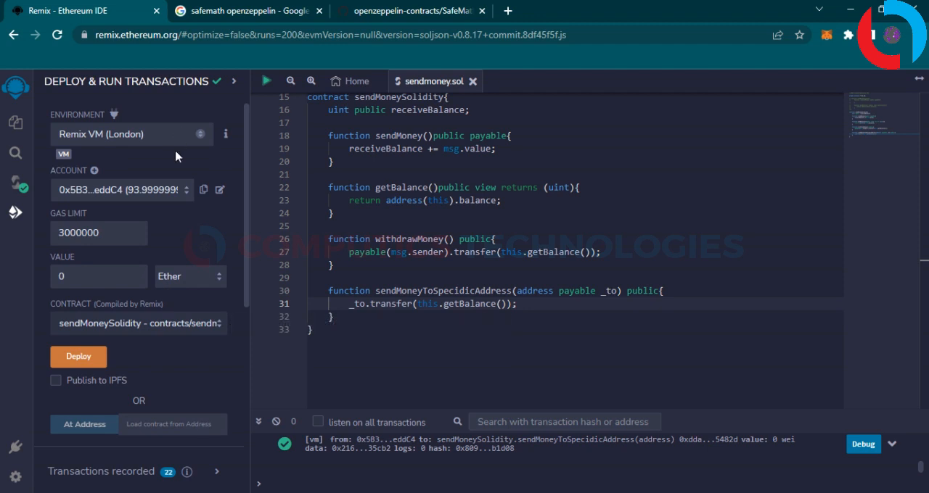
{"action": "mouse_move", "coordinate": [134, 197]}
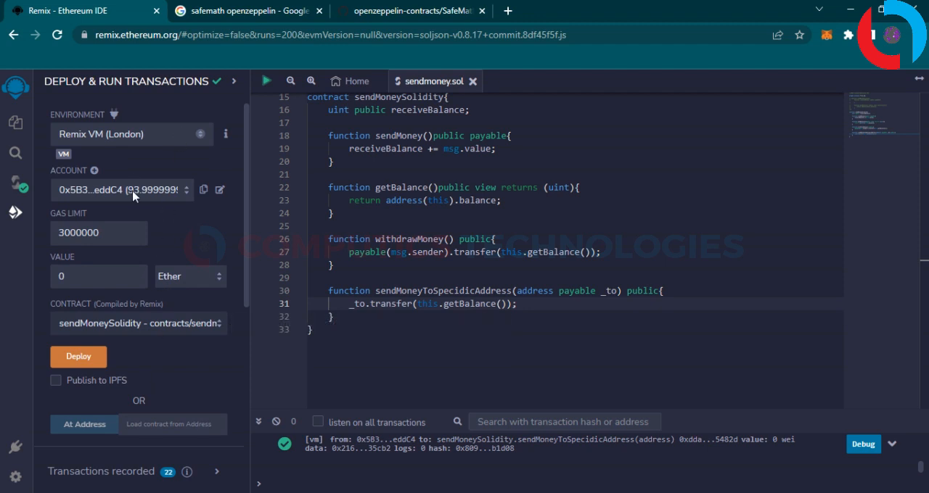
Select the second test account, now holding 104 ether, from the Account list.
{"action": "left_click", "coordinate": [122, 189]}
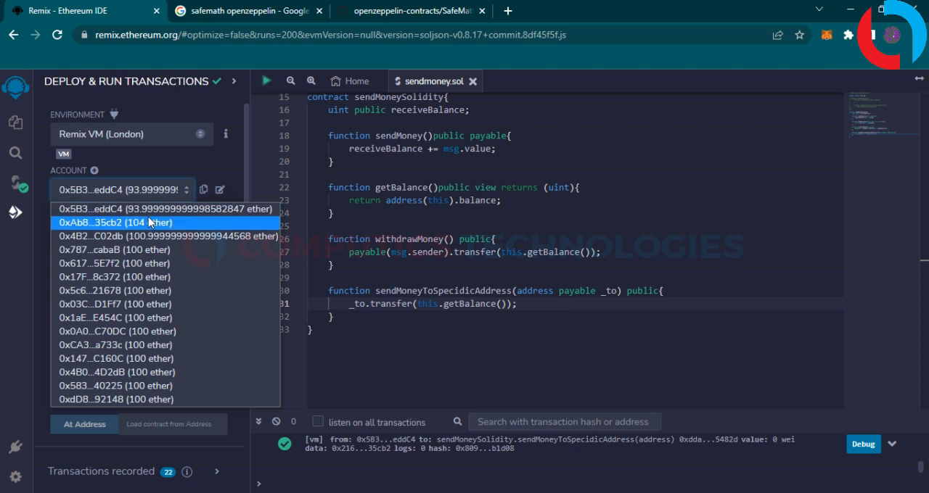
{"action": "mouse_move", "coordinate": [139, 231]}
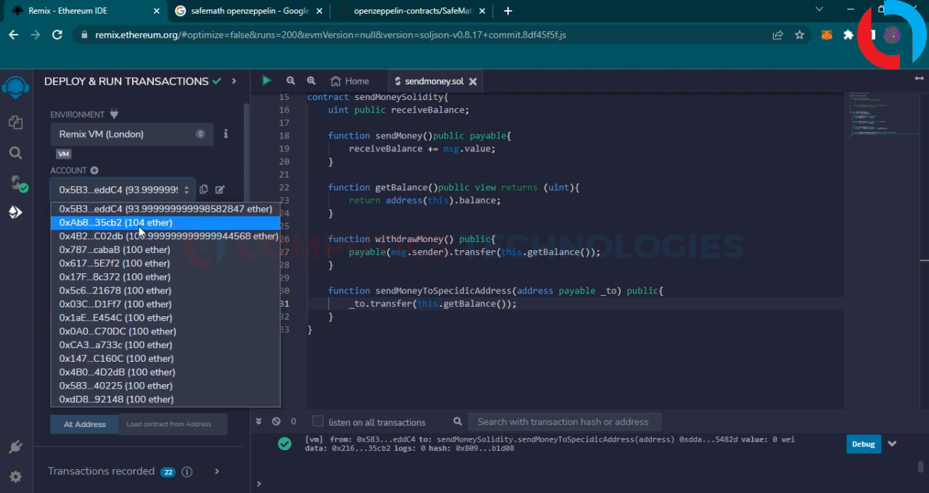
{"action": "left_click", "coordinate": [113, 223]}
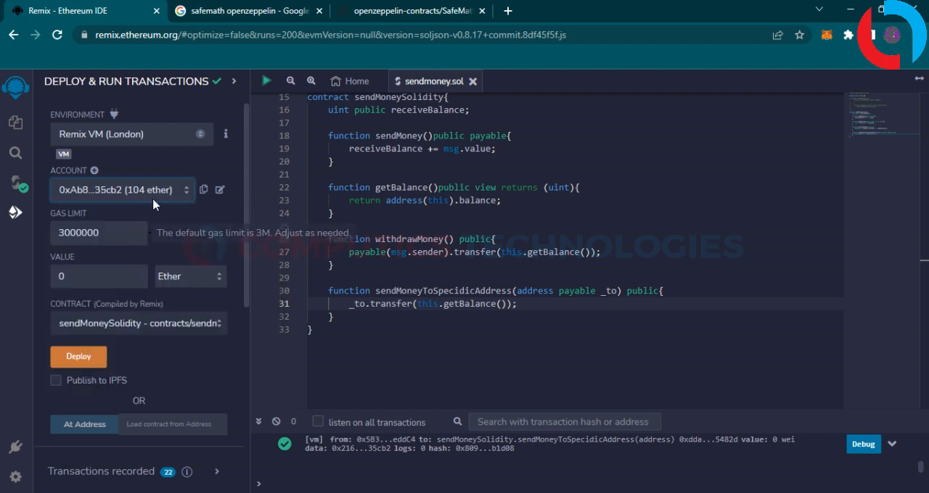